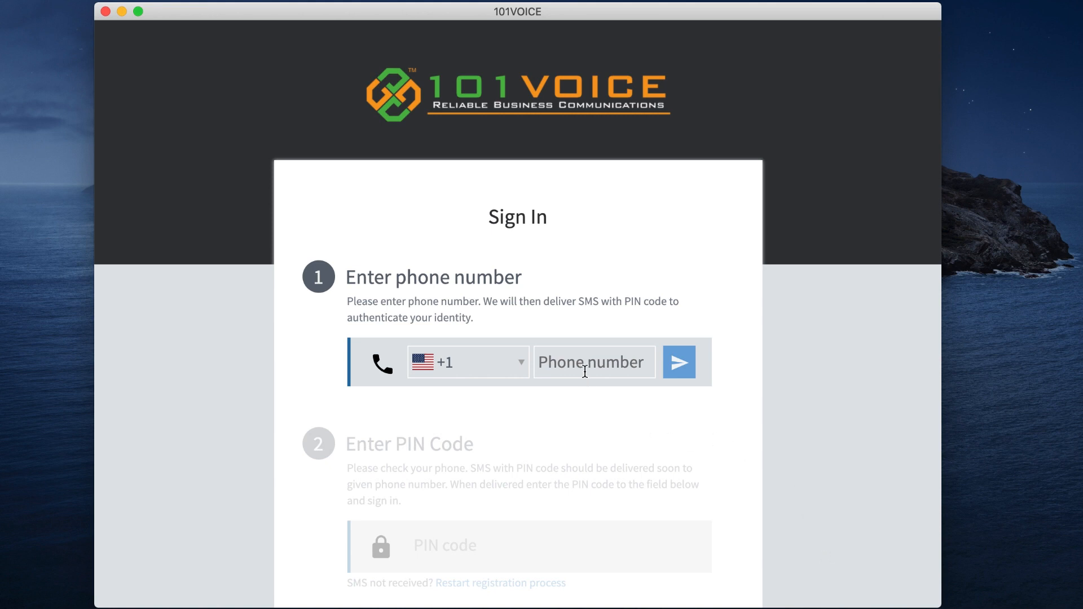
mouse_move(888, 404)
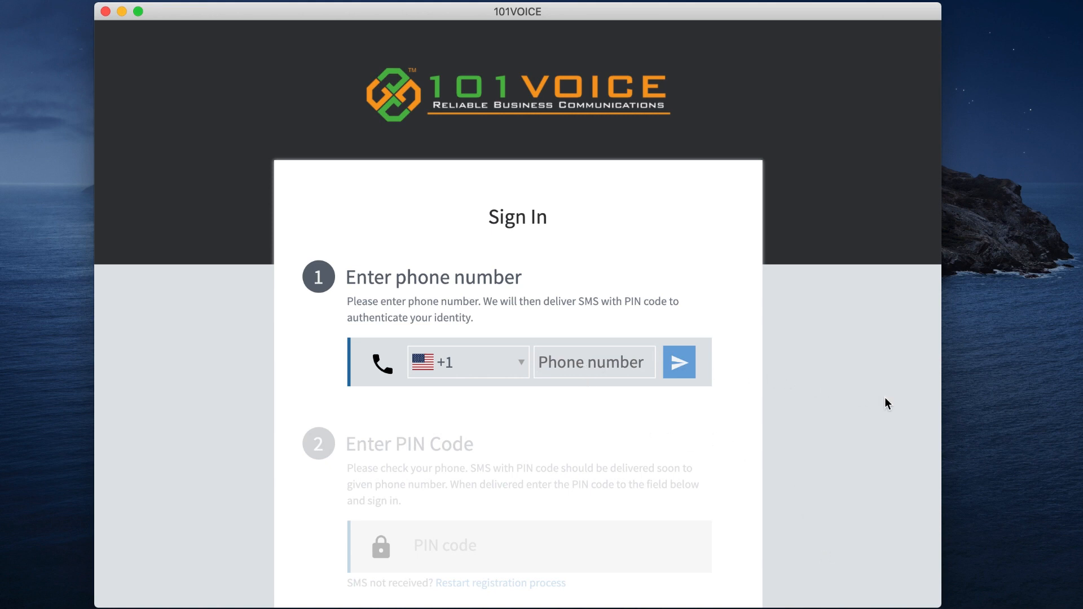
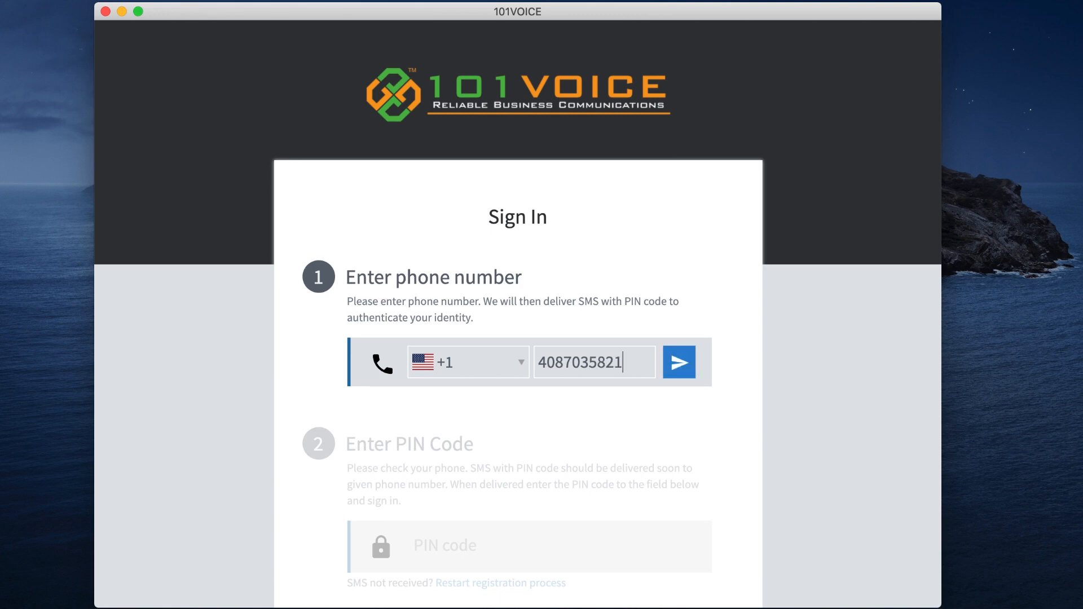
click(679, 362)
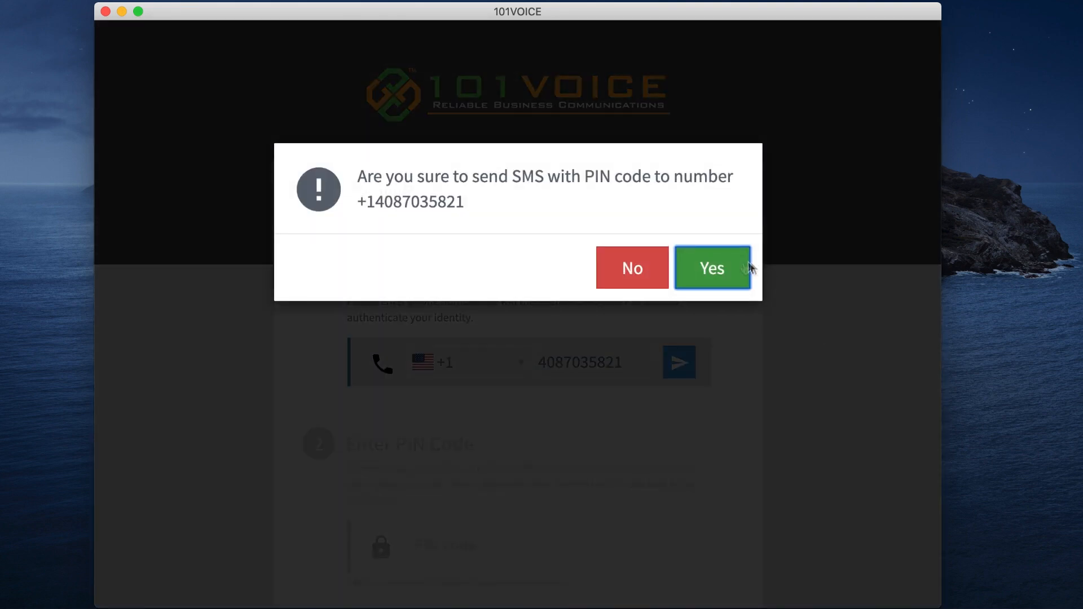
click(711, 268)
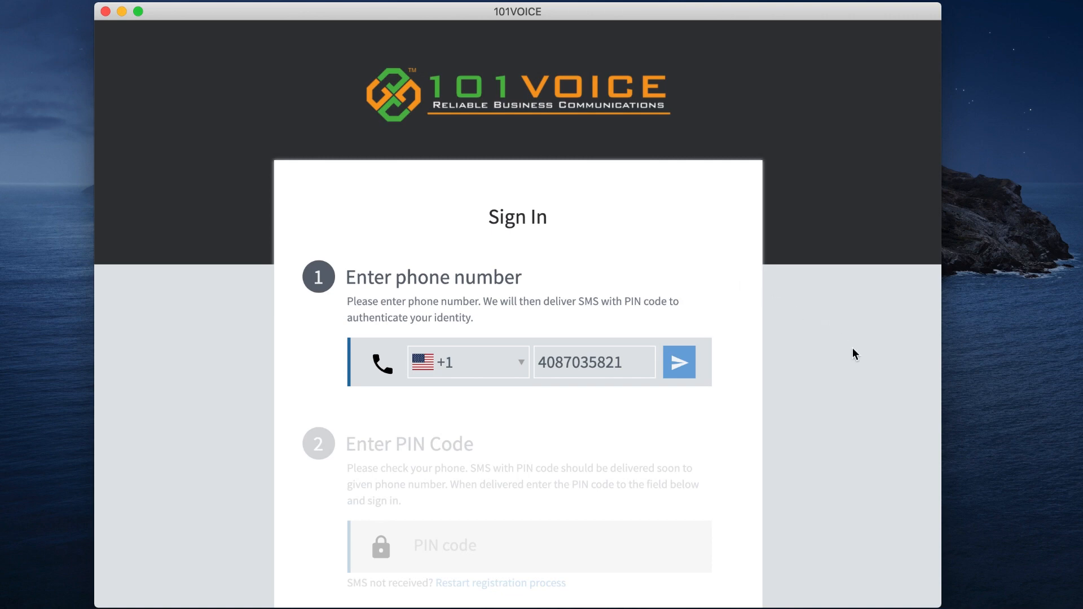
click(678, 362)
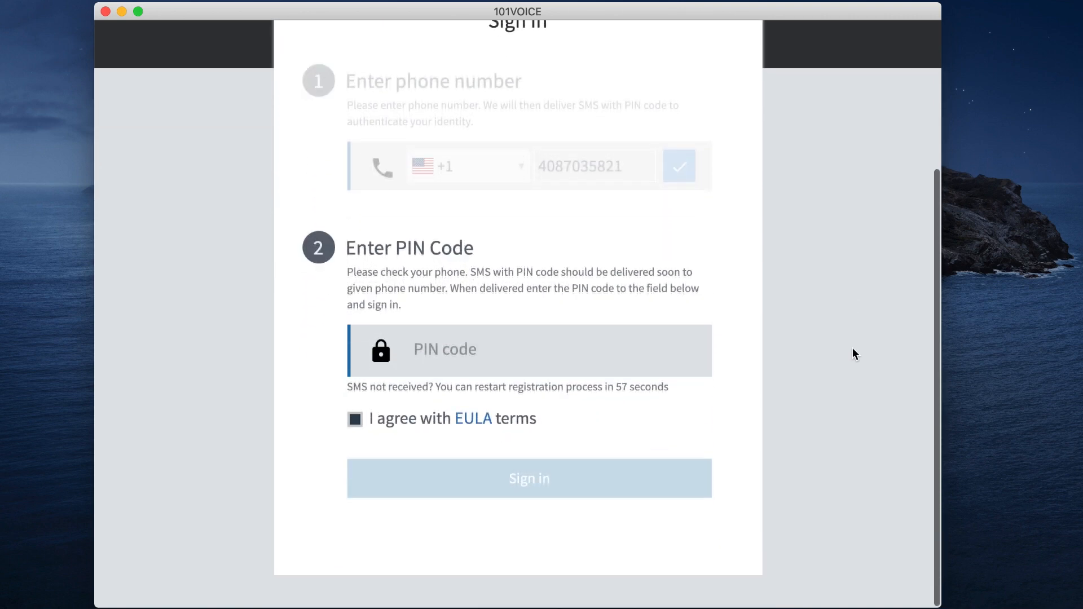
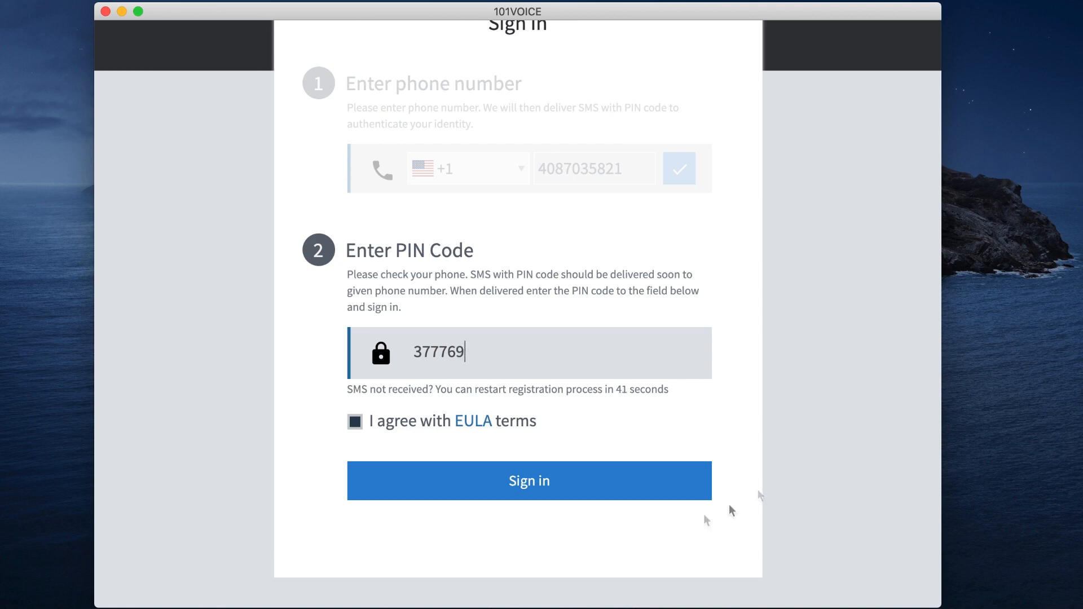
click(529, 480)
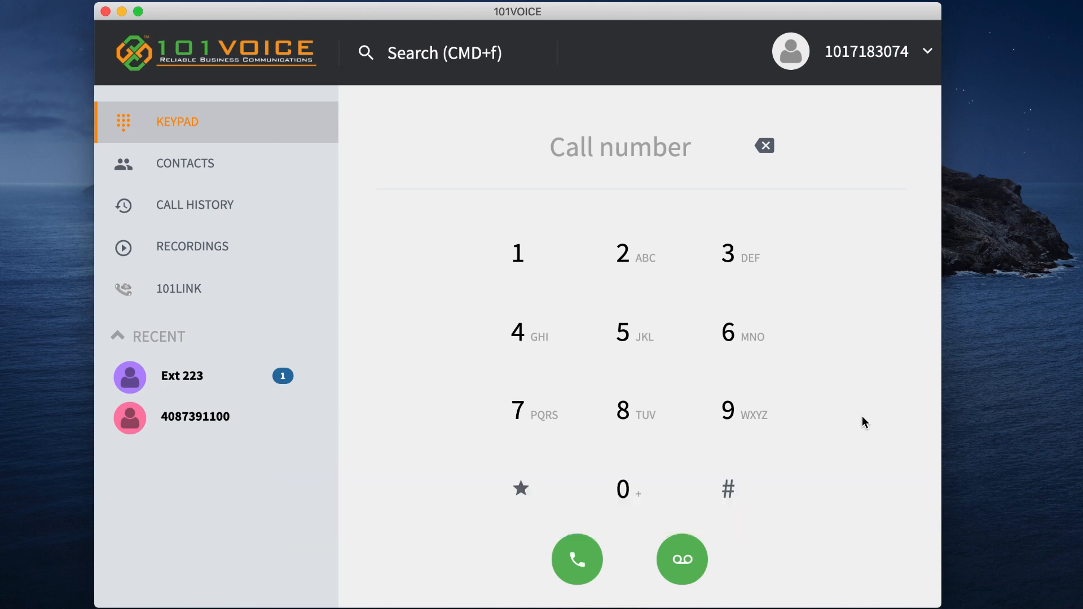
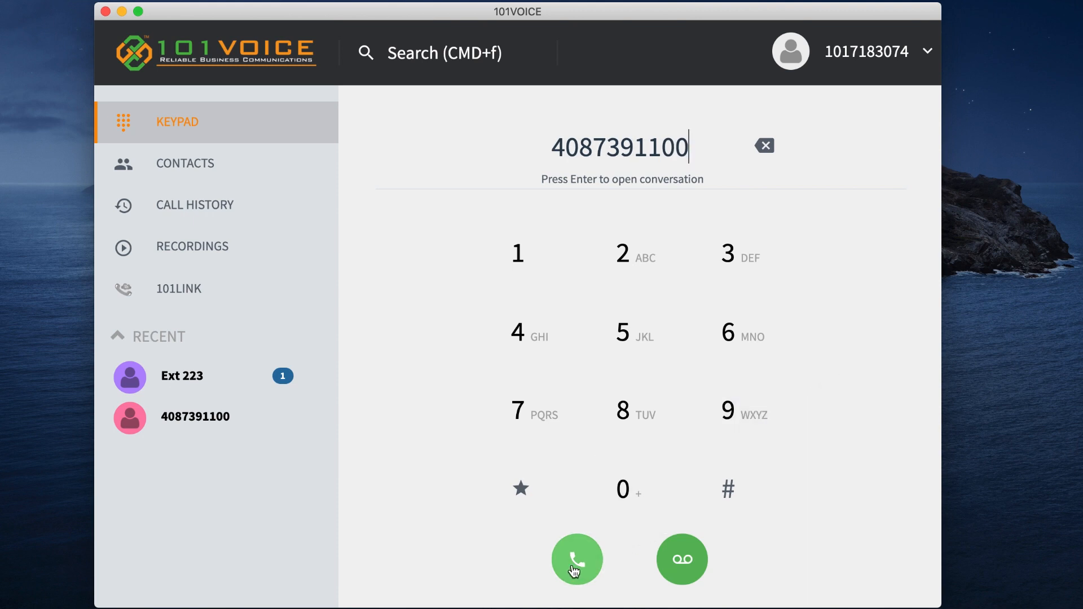
click(577, 559)
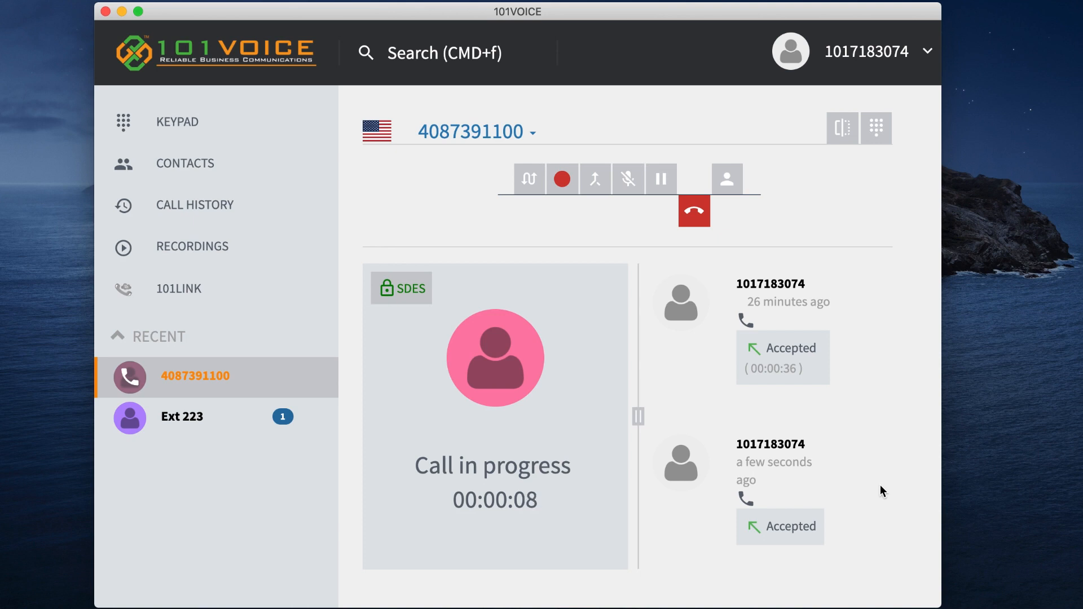
mouse_move(876, 127)
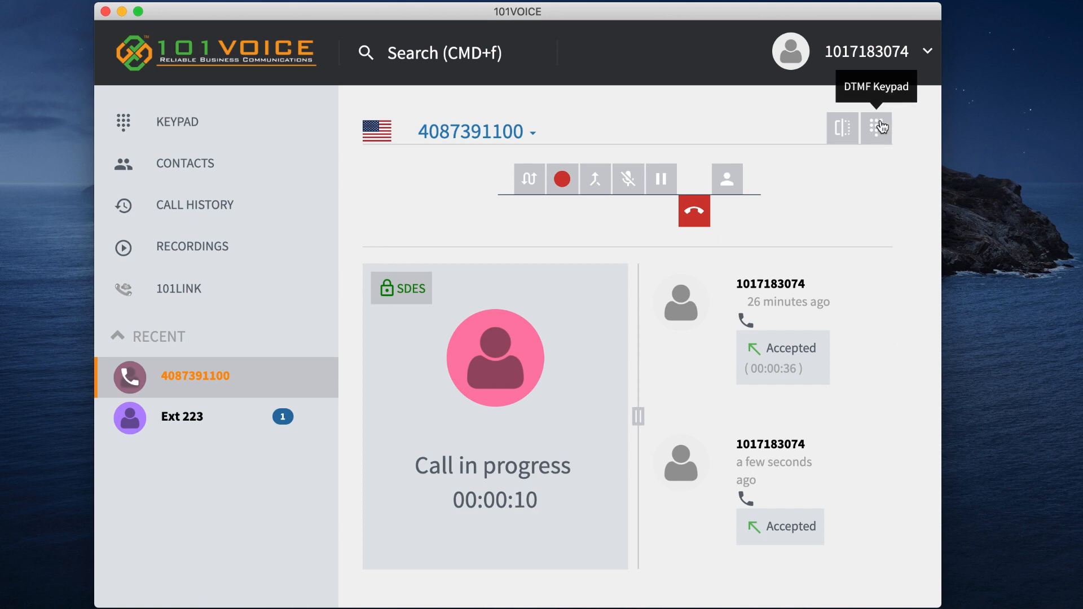
click(877, 129)
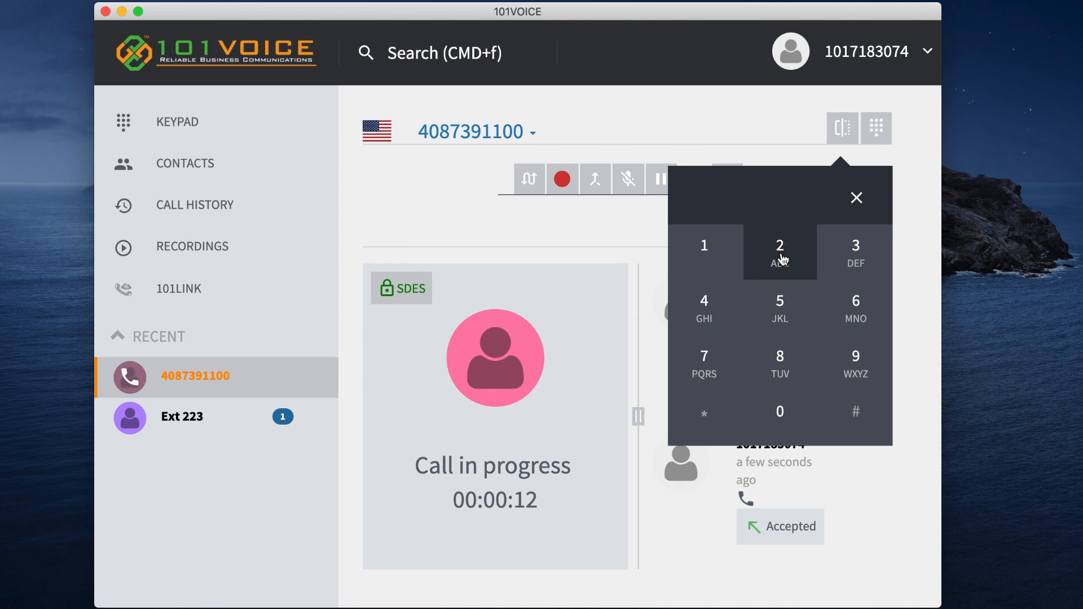
click(779, 253)
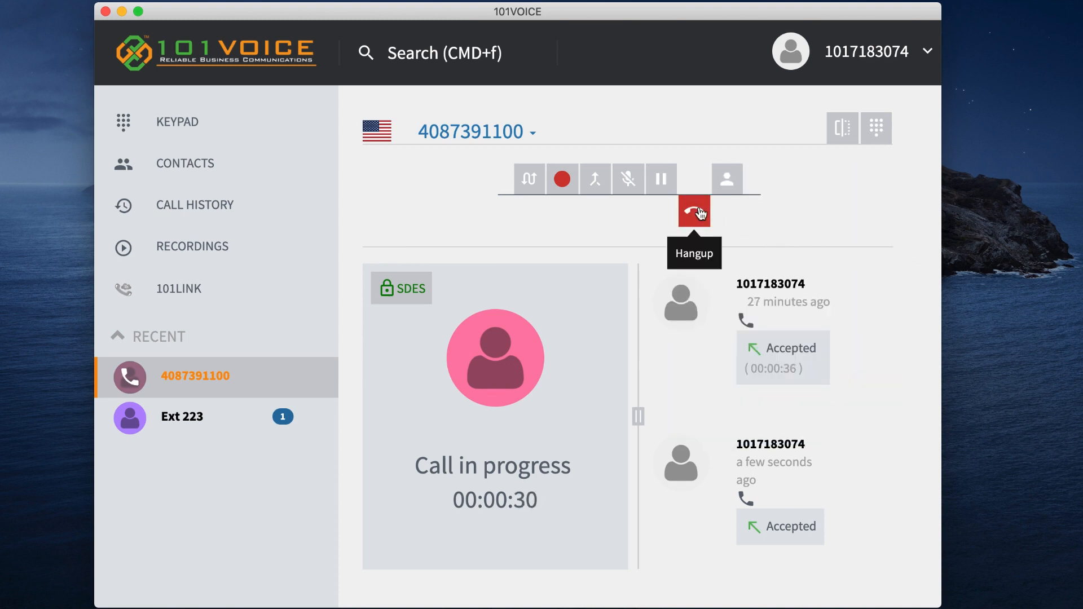
click(693, 211)
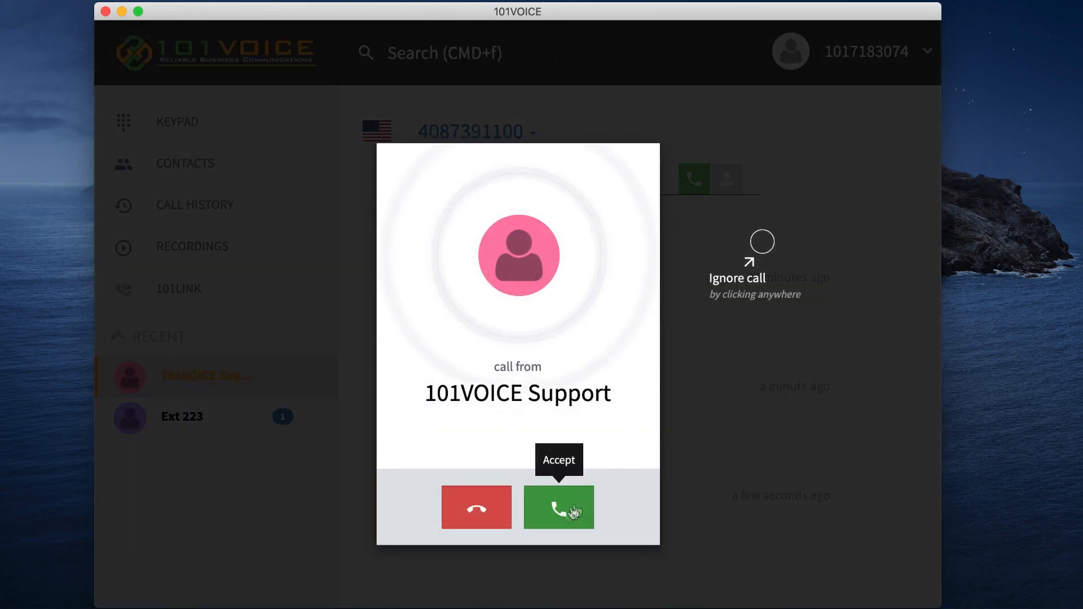
Accept the incoming call from 101VOICE Support
click(558, 507)
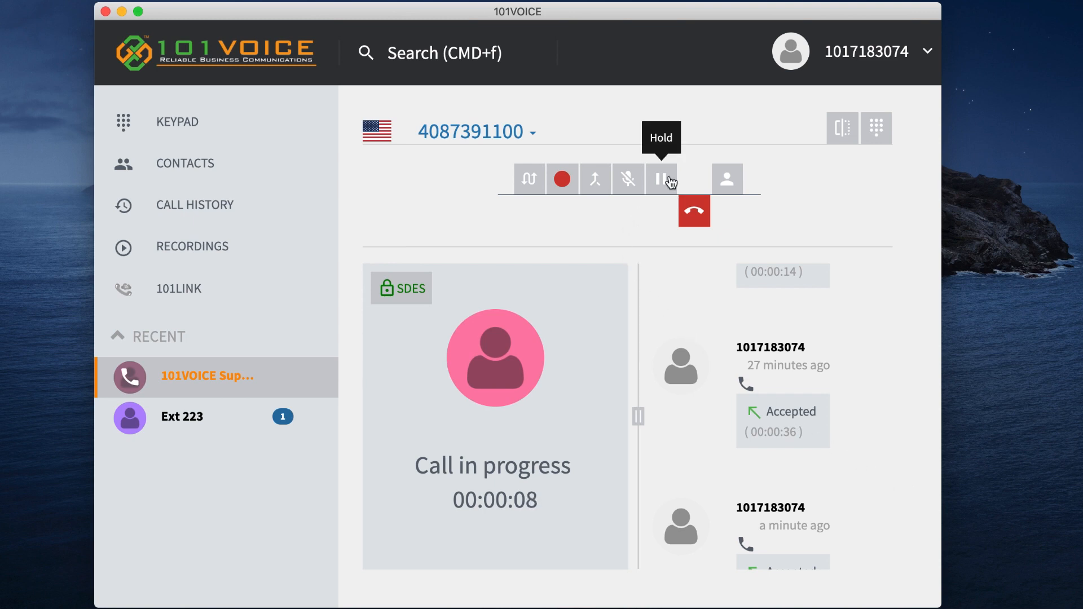
click(662, 180)
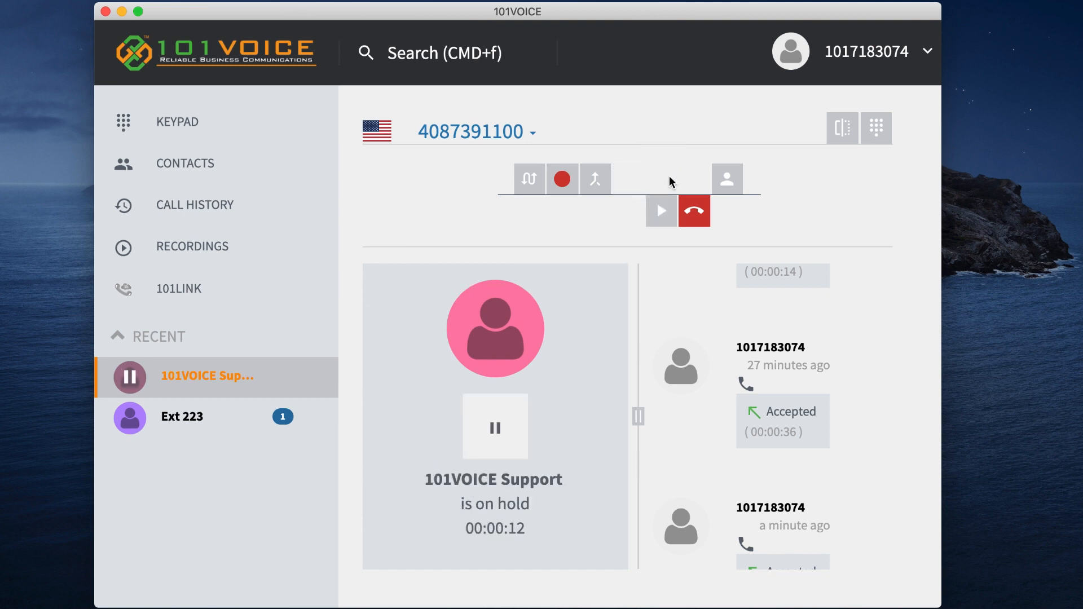
click(659, 210)
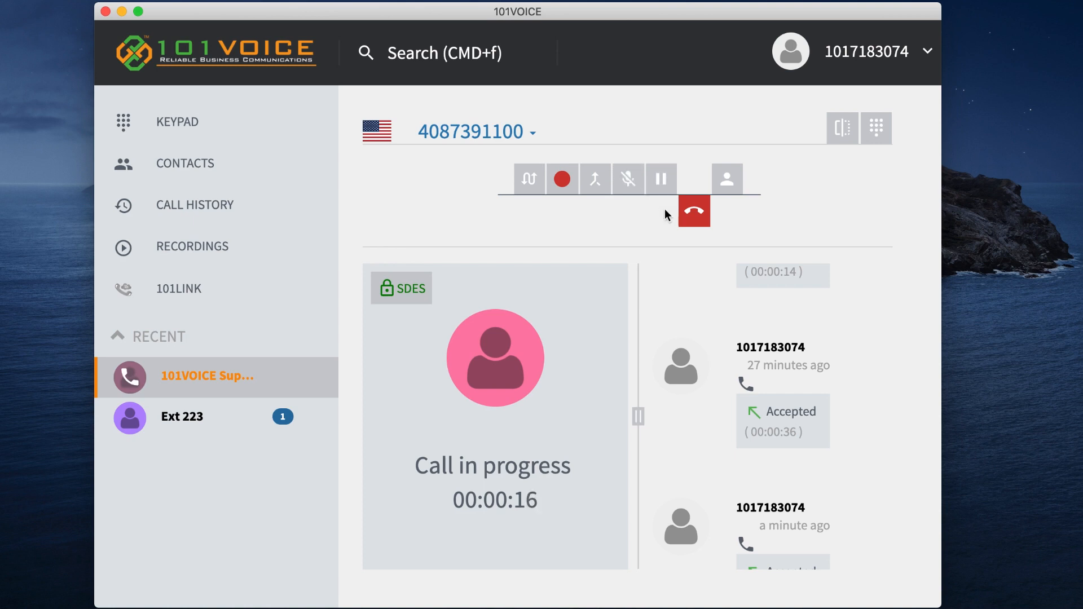
click(628, 179)
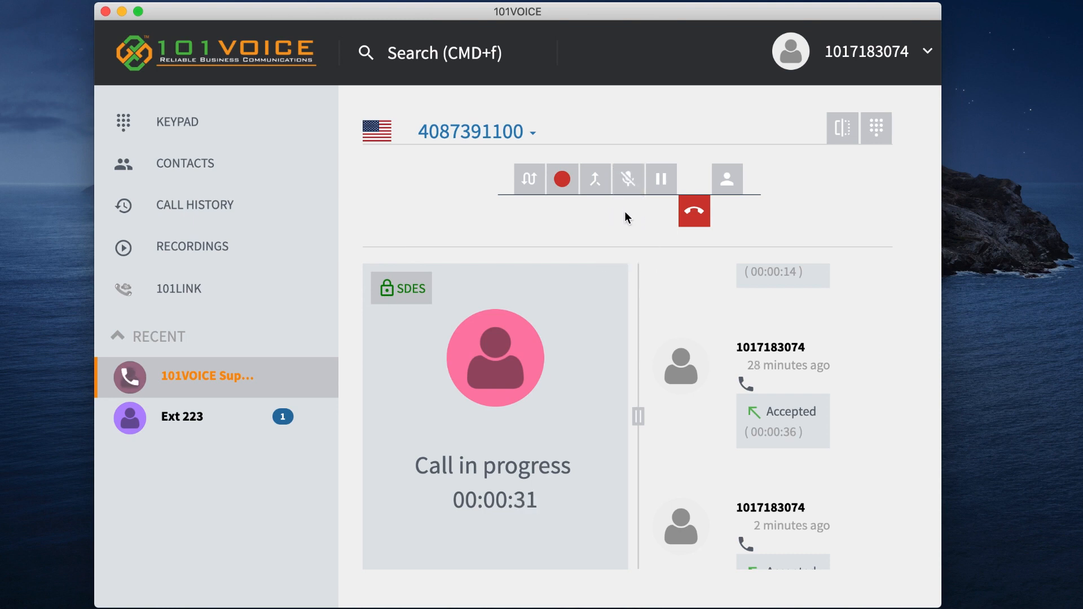
mouse_move(592, 178)
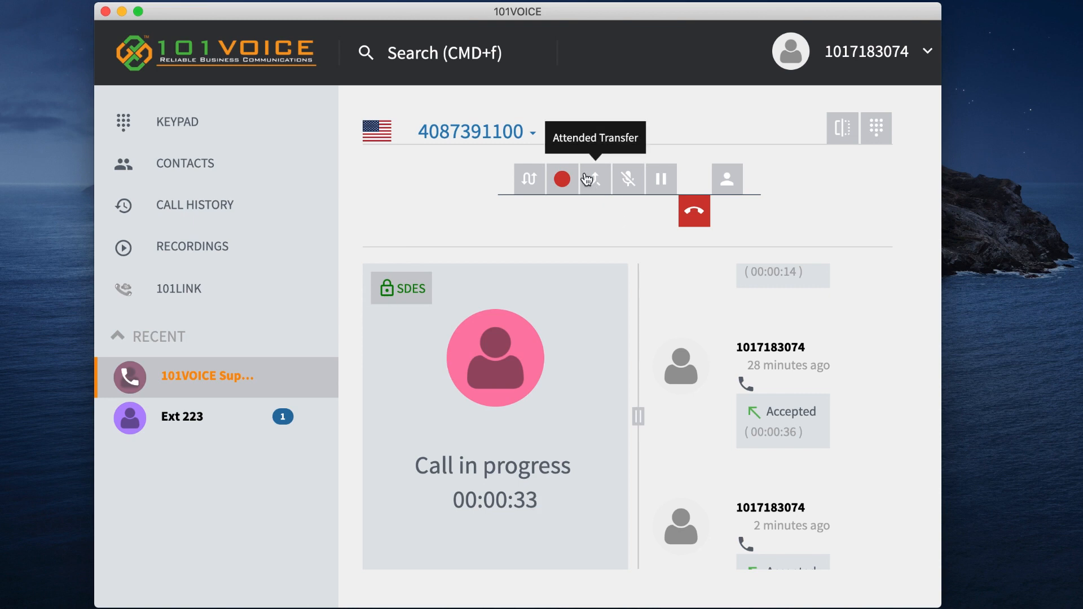
mouse_move(596, 204)
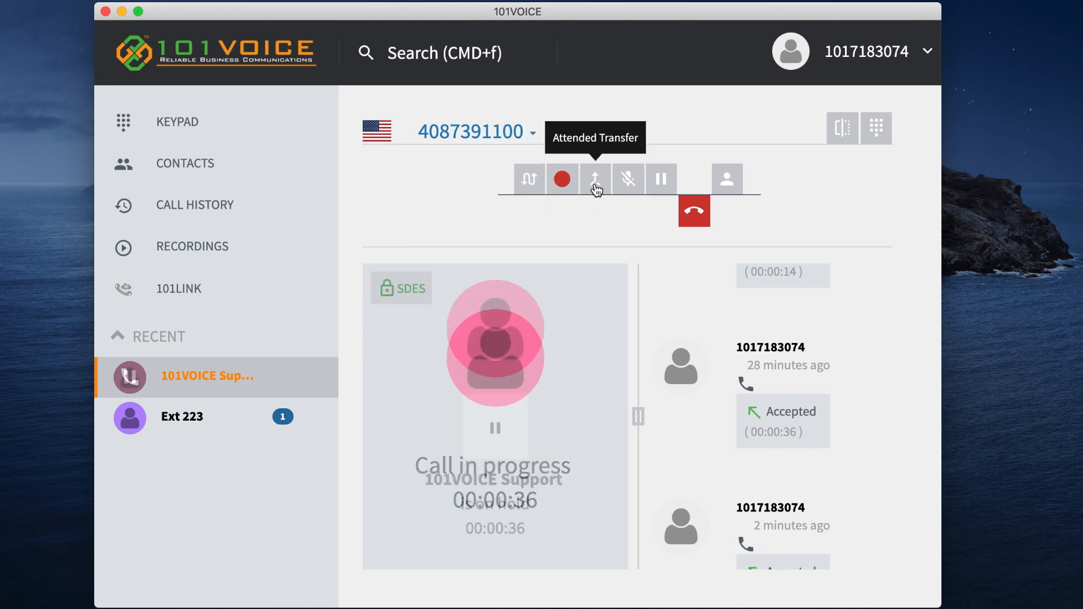
Start an attended transfer of the Support call to extension 105, then cancel it
click(594, 179)
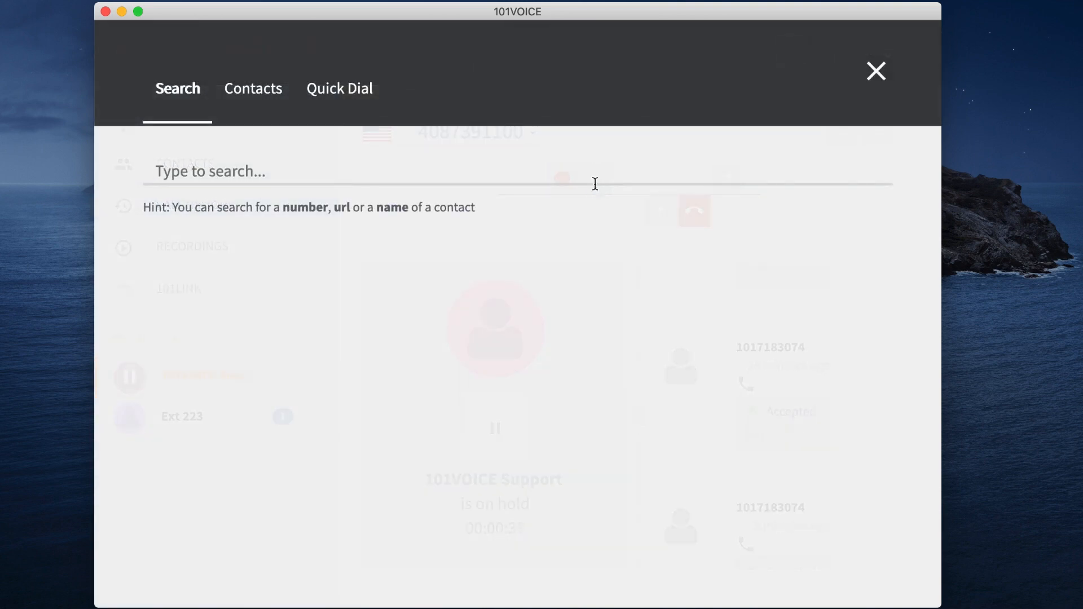
text(105)
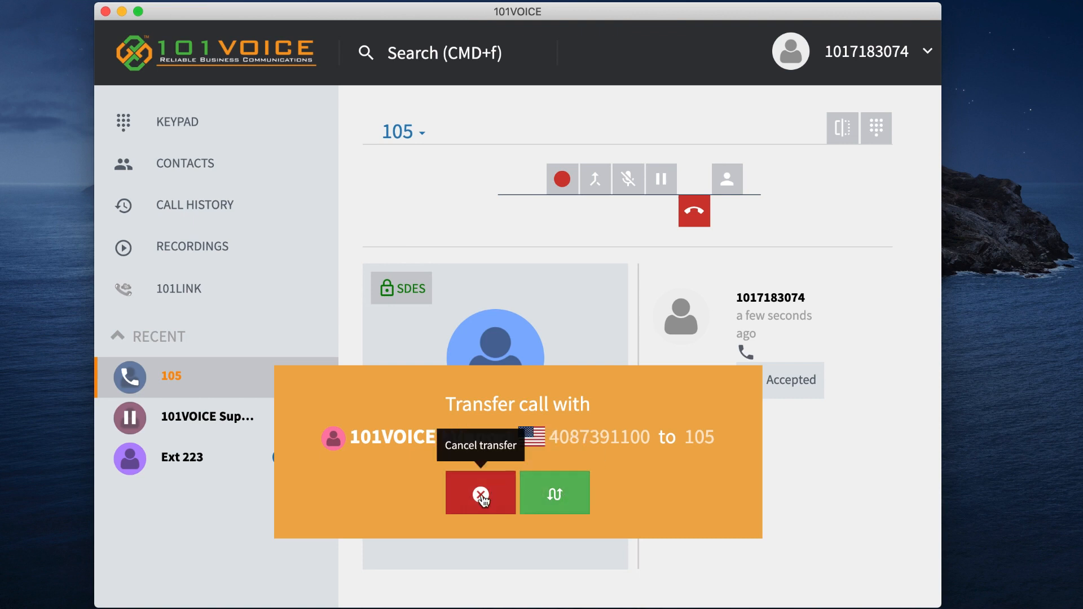
click(480, 492)
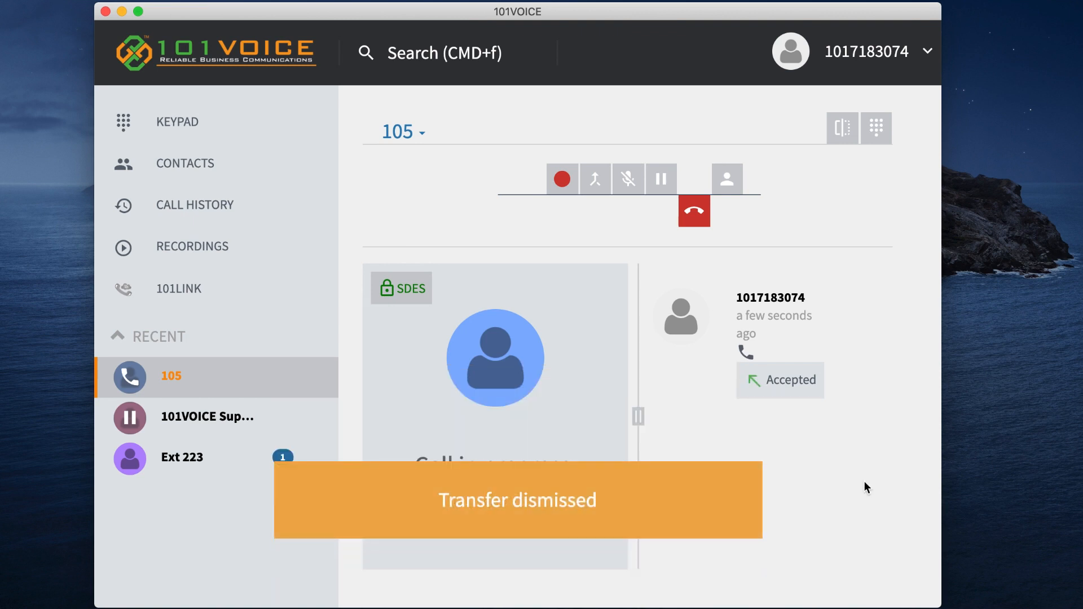
click(693, 210)
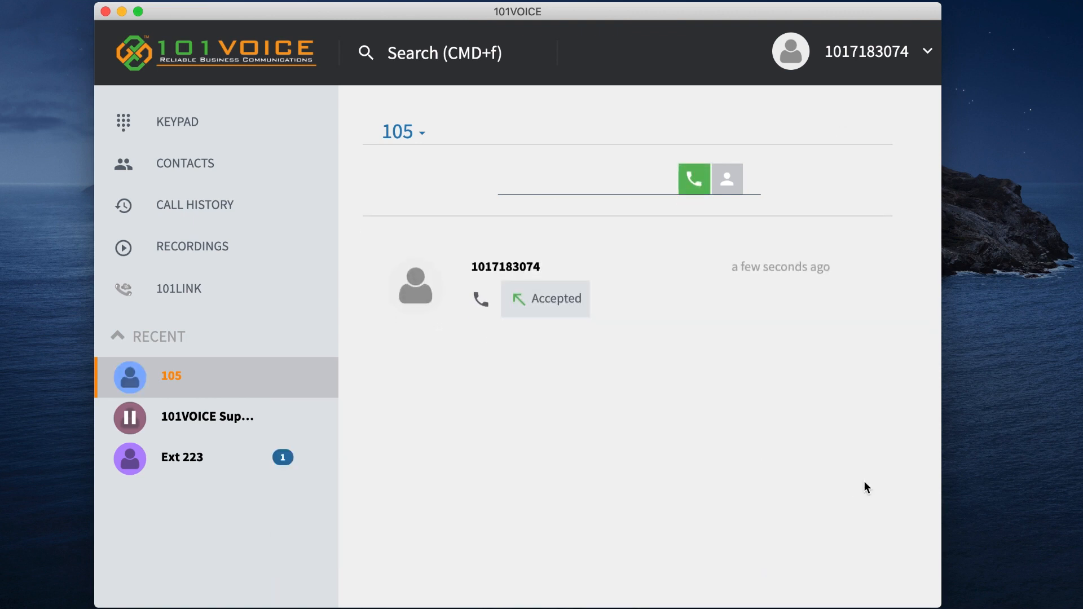
Resume the held 101VOICE Support call and attempt to transfer it
click(207, 417)
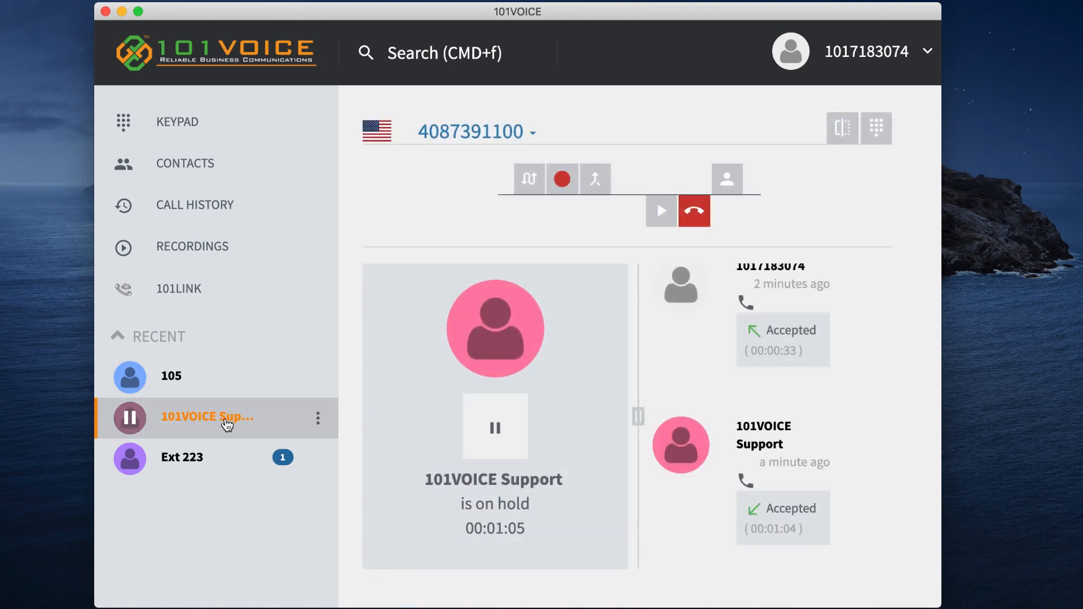
mouse_move(529, 232)
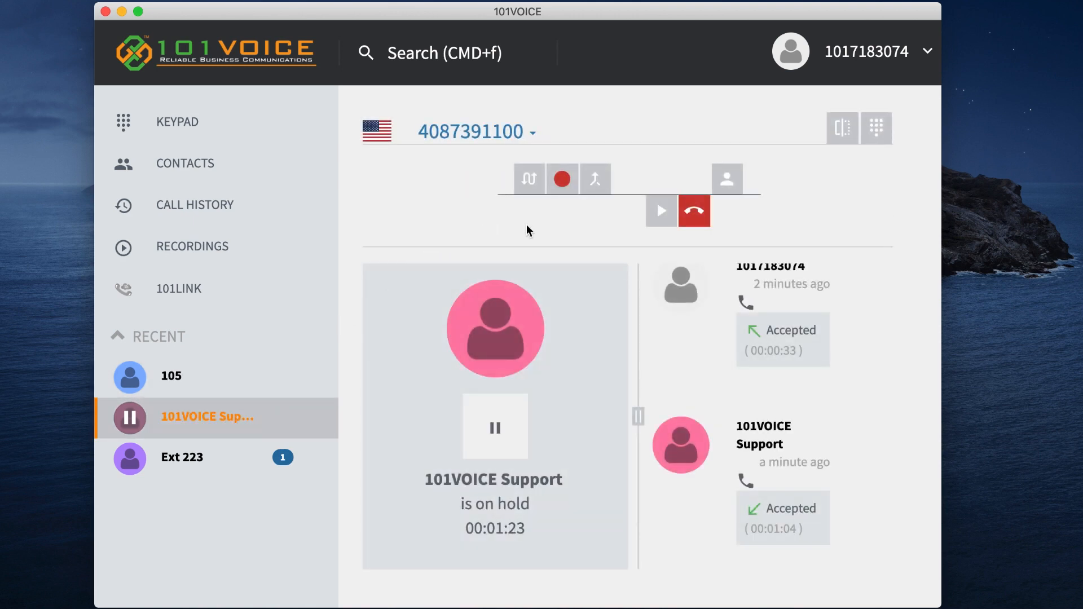
click(660, 211)
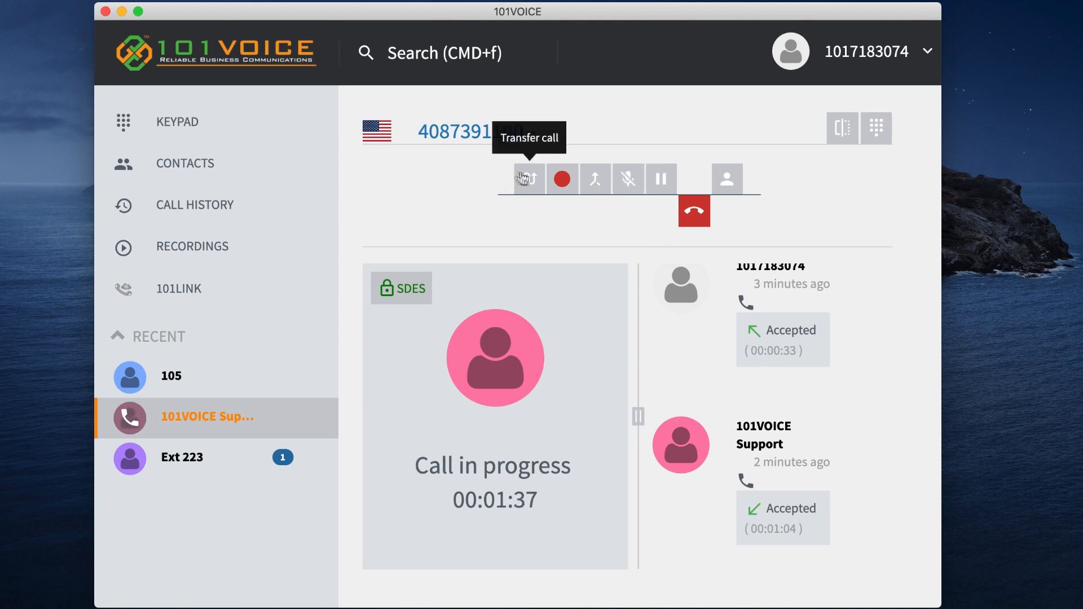
mouse_move(531, 182)
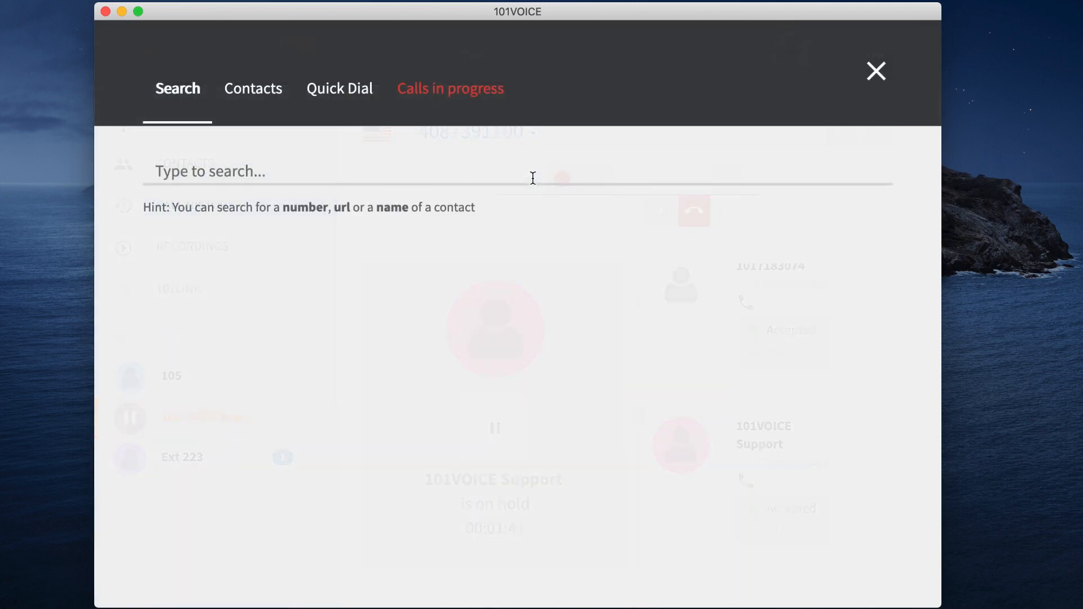
click(877, 71)
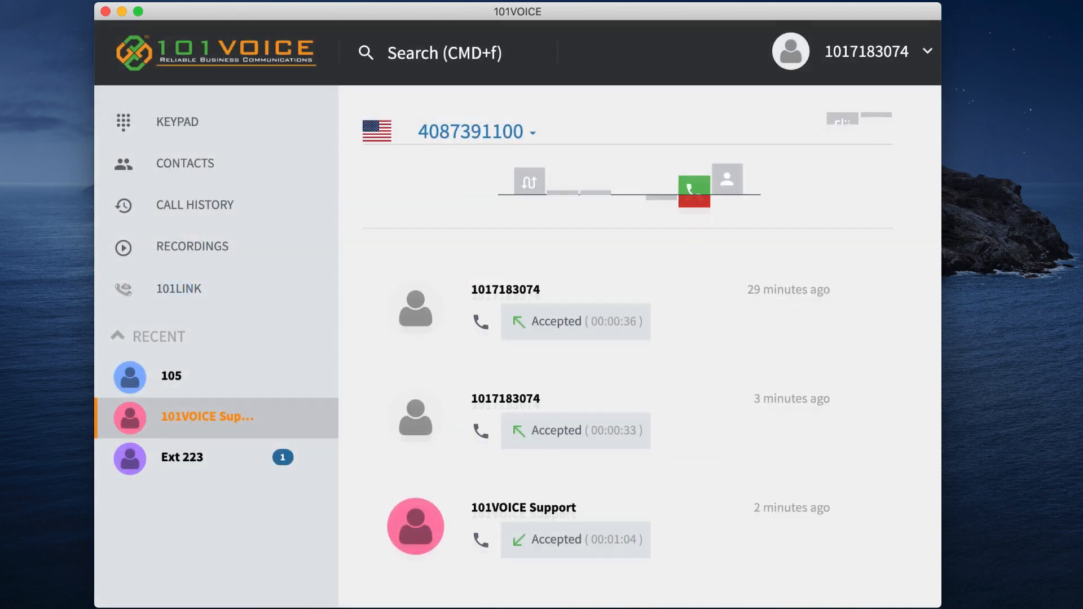
Call voicemail at *1 and bring up the in-call dial pad
click(693, 199)
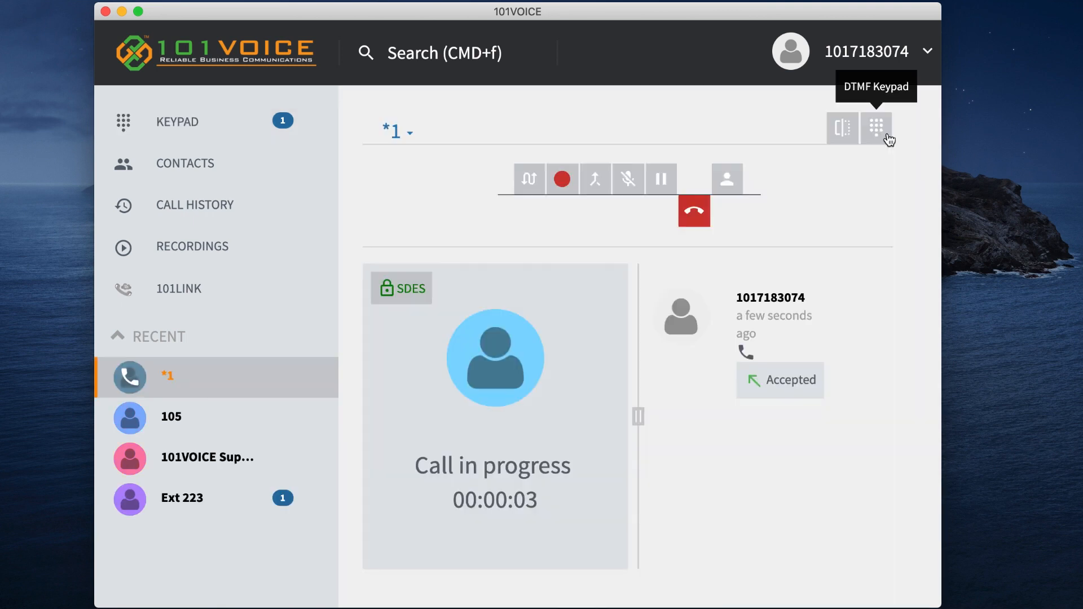
click(877, 129)
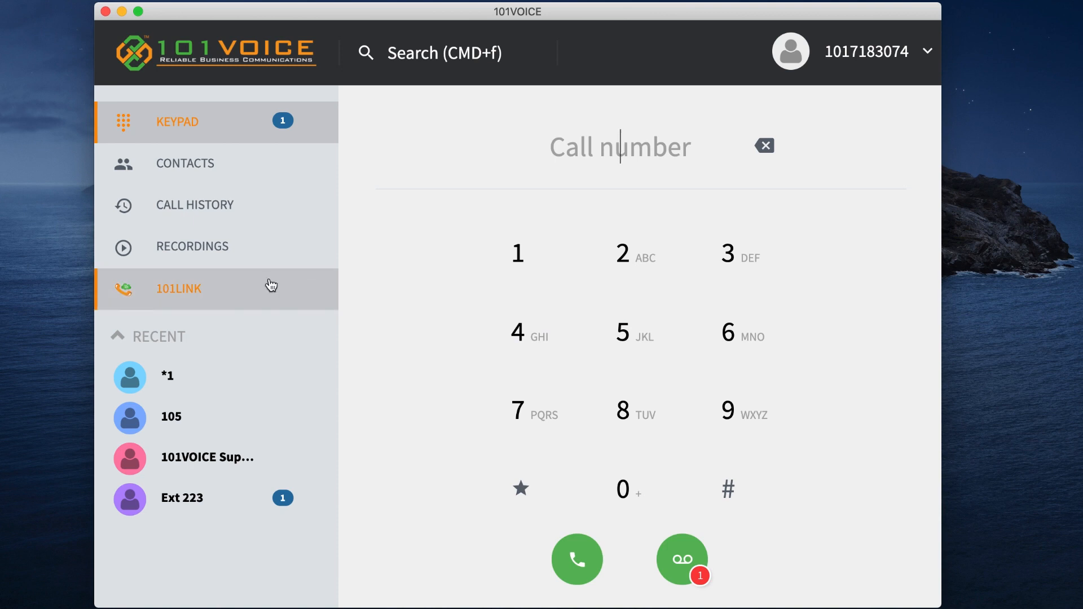
Log in to the built-in 101LINK panel with Keep me logged in ticked
click(178, 289)
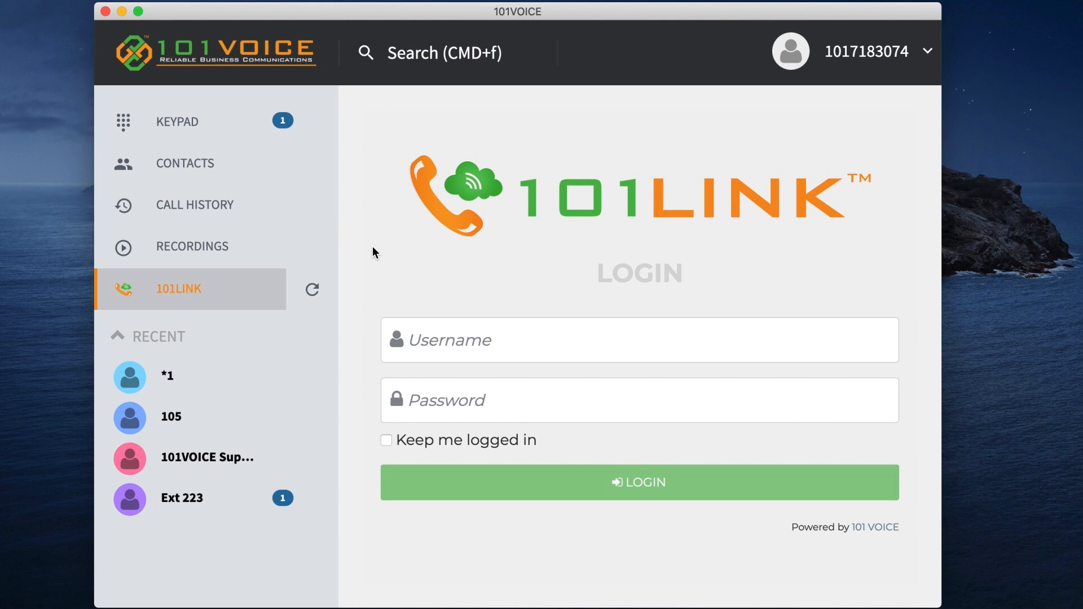
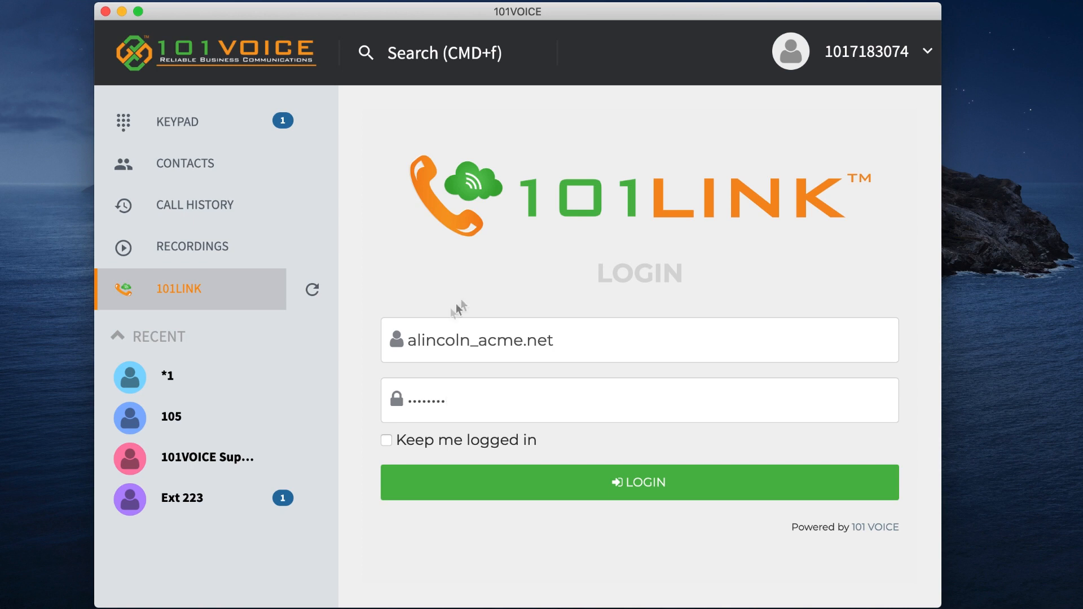
click(638, 483)
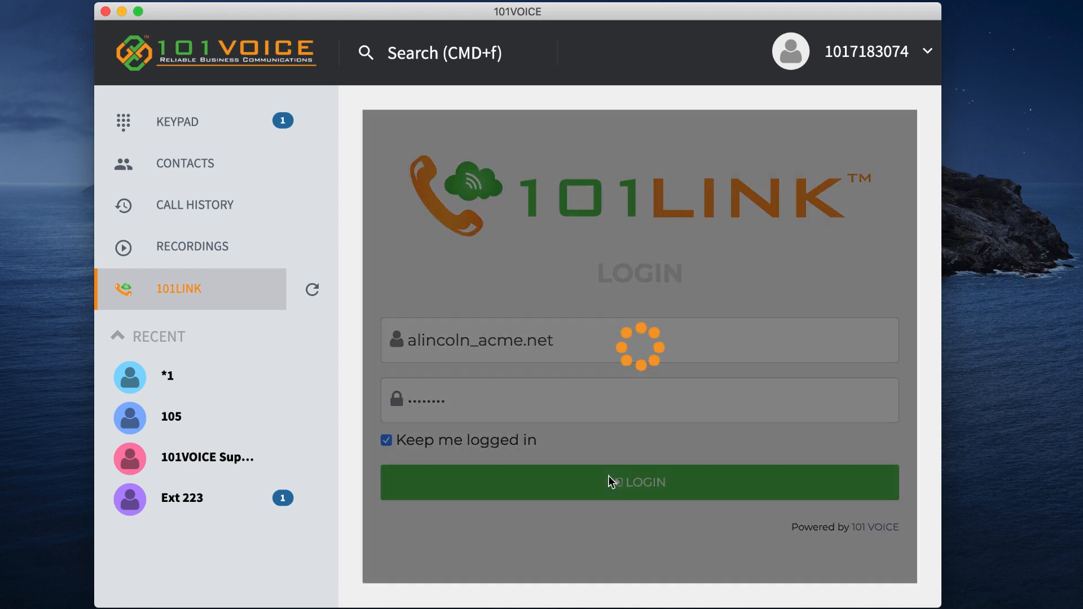
click(639, 482)
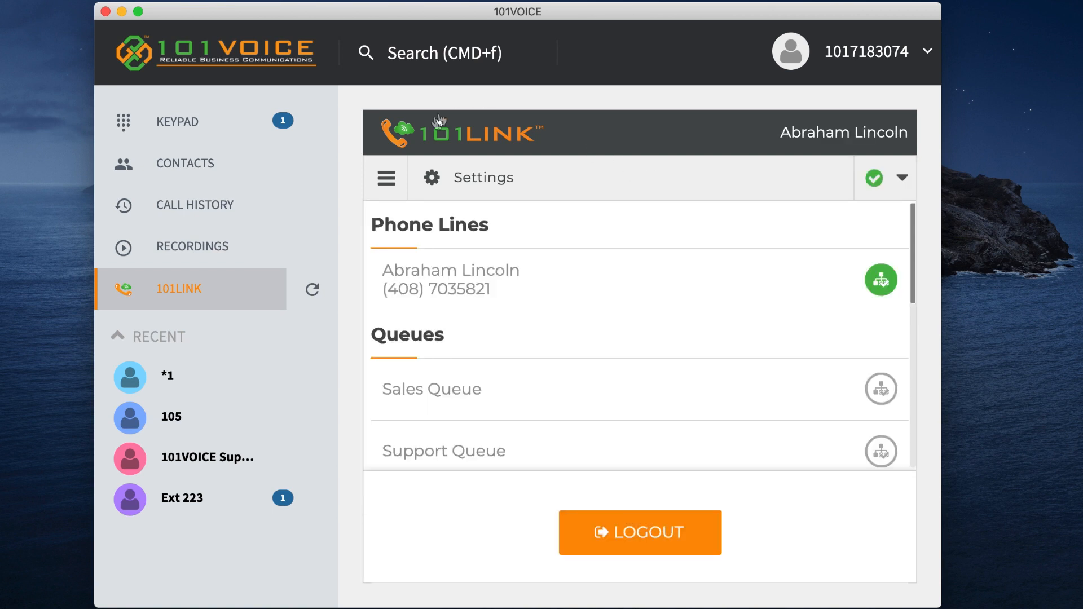
Switch 101LINK to its SMS texting section from the hamburger menu
click(386, 177)
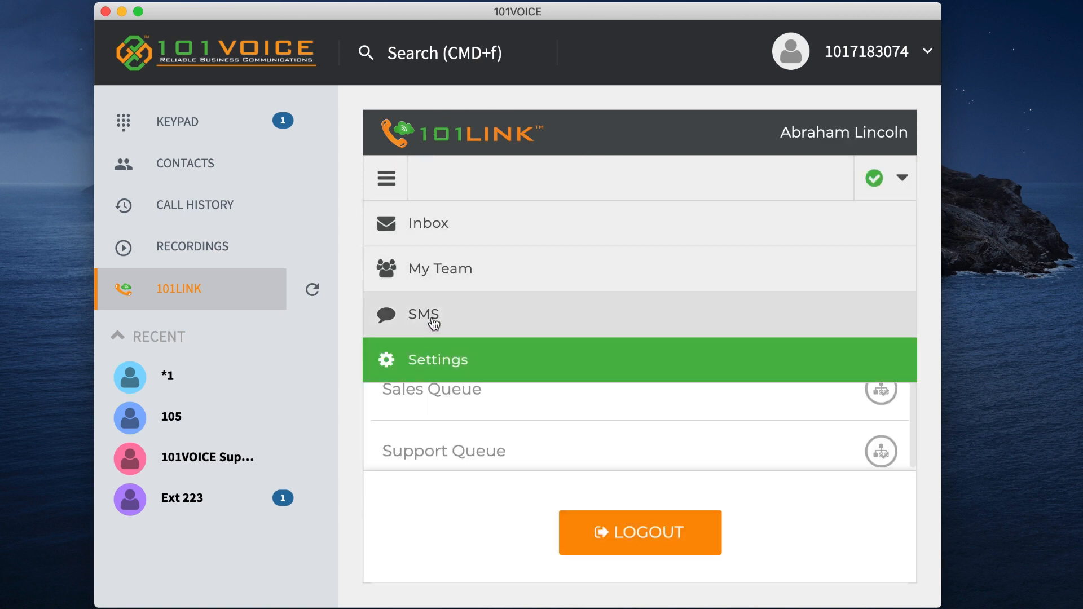
click(423, 315)
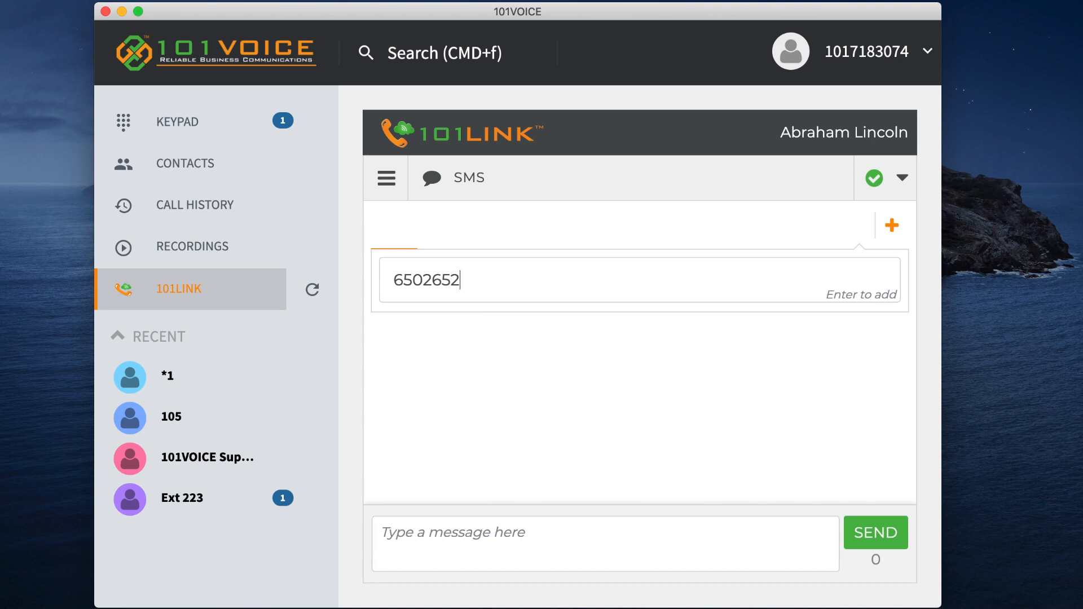
text(556)
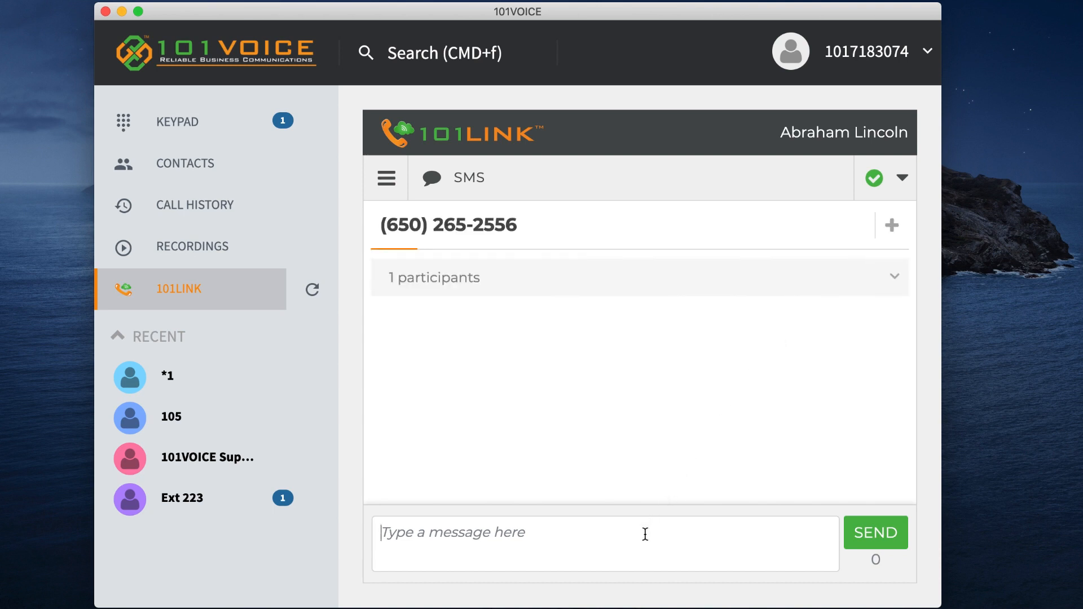
text(I'm sending)
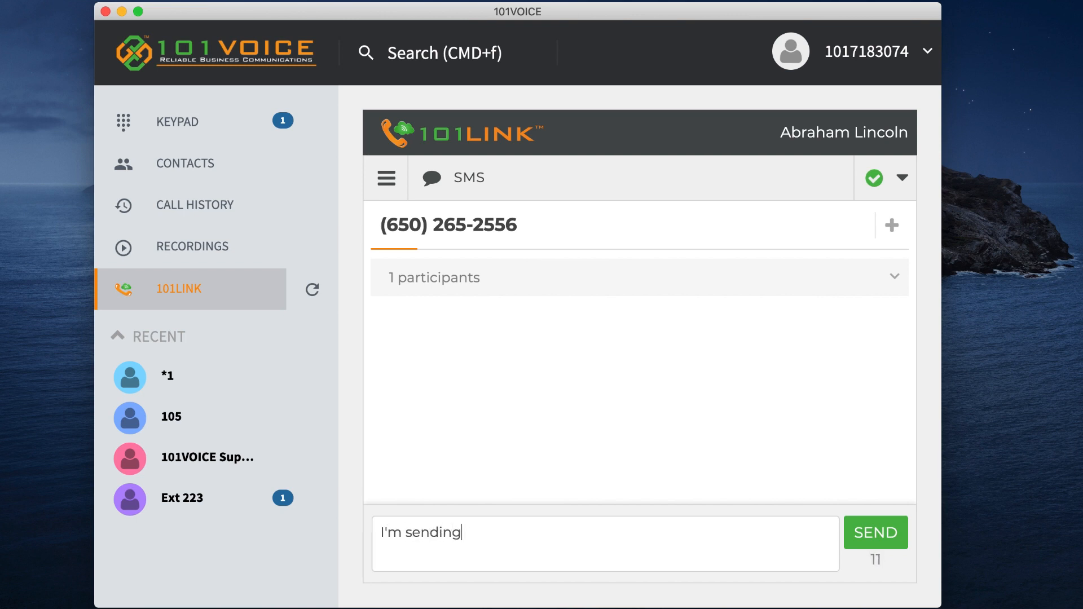
text(you a text message from my com)
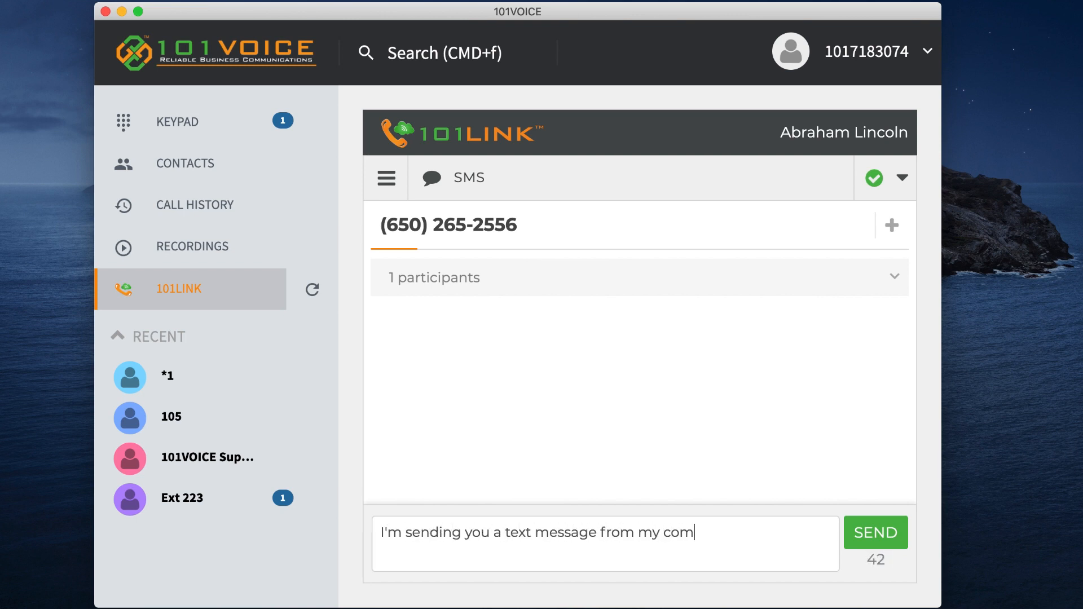
click(875, 533)
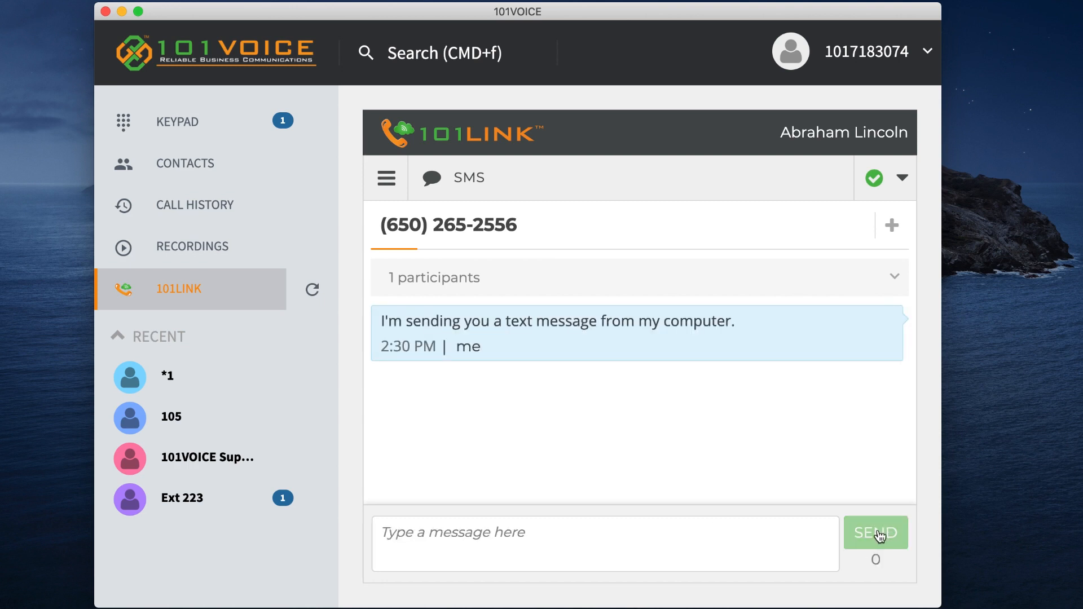
mouse_move(930, 478)
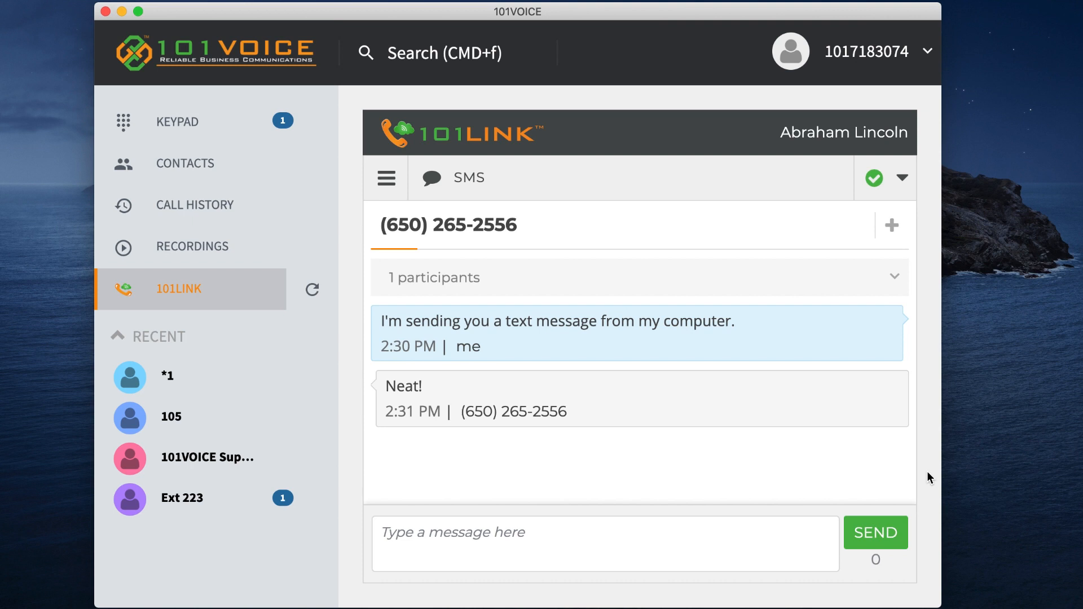
mouse_move(648, 304)
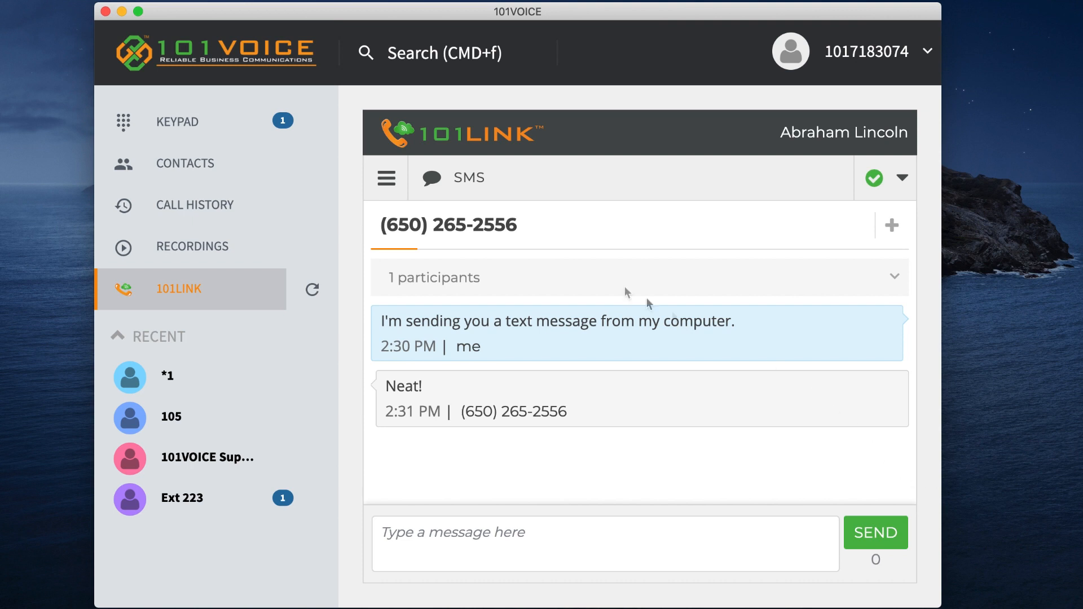
Switch 101LINK to its Inbox, showing the 'Neat!' text reply and 105's voicemail
click(386, 178)
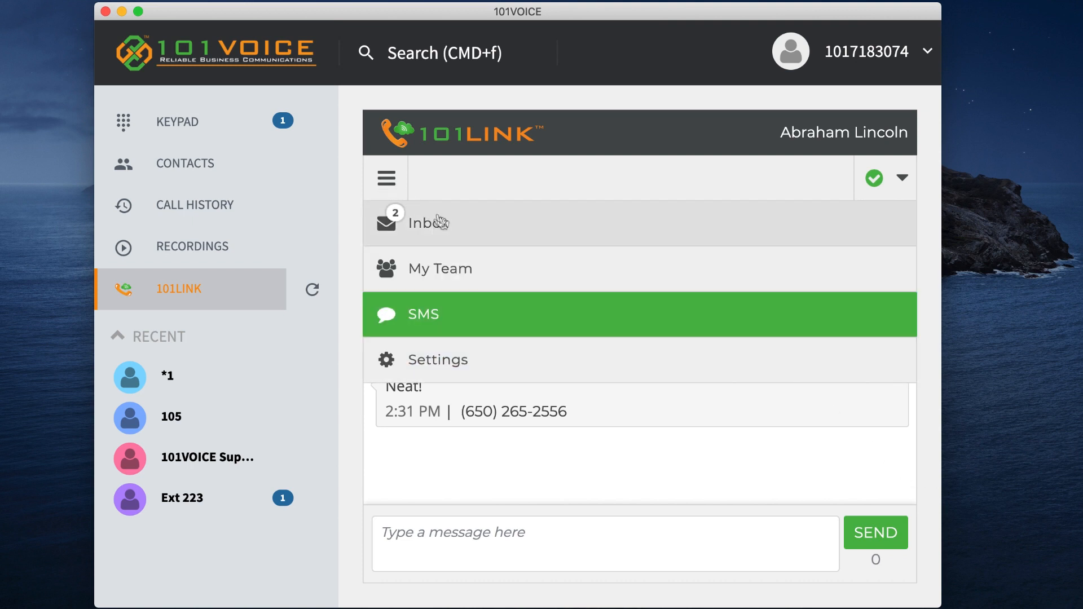
click(427, 223)
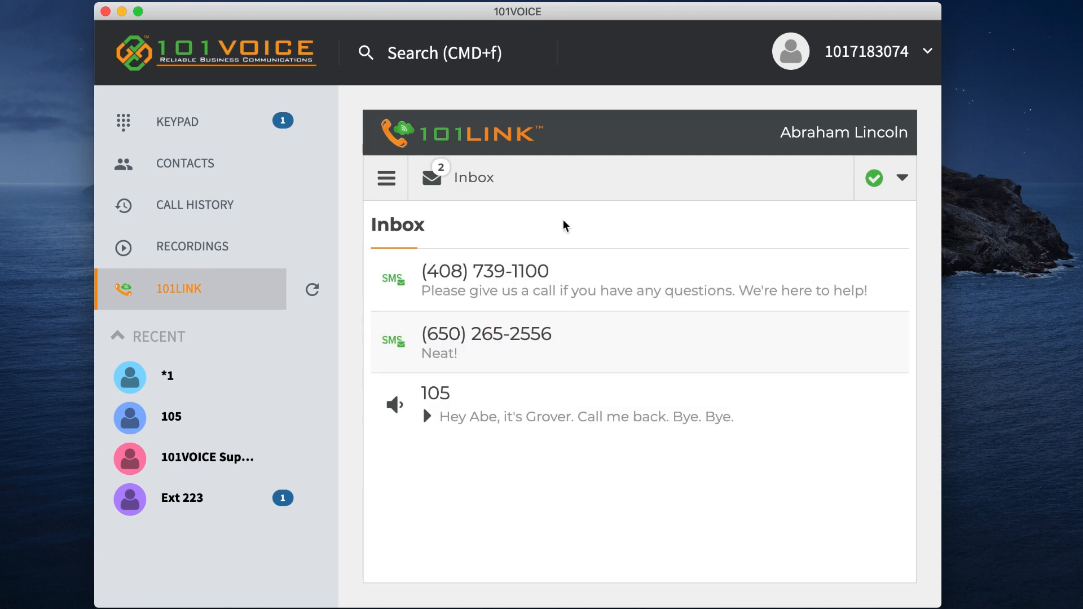
mouse_move(610, 278)
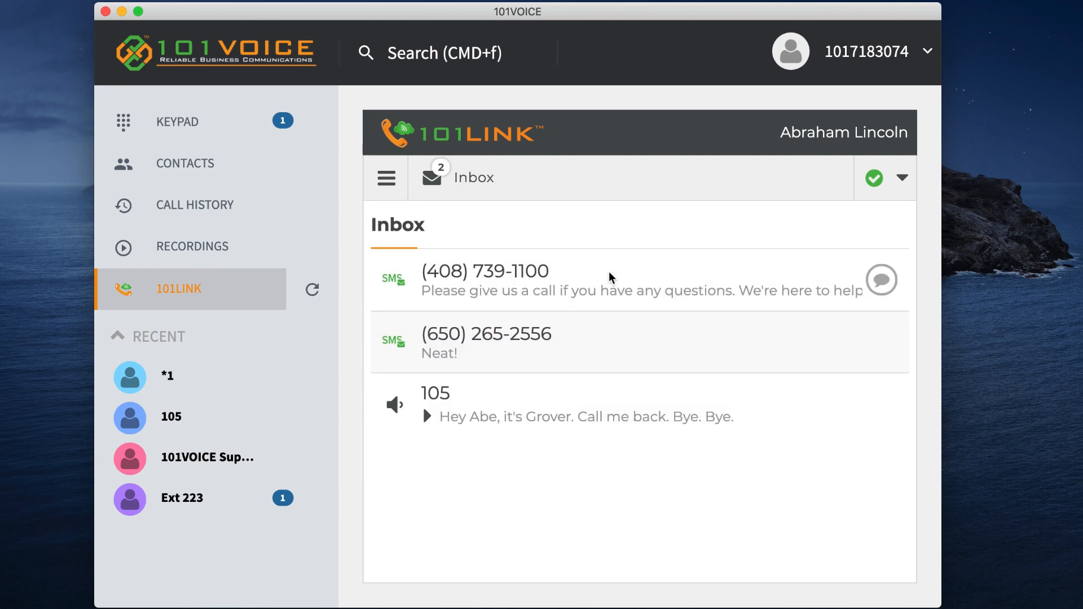
mouse_move(585, 425)
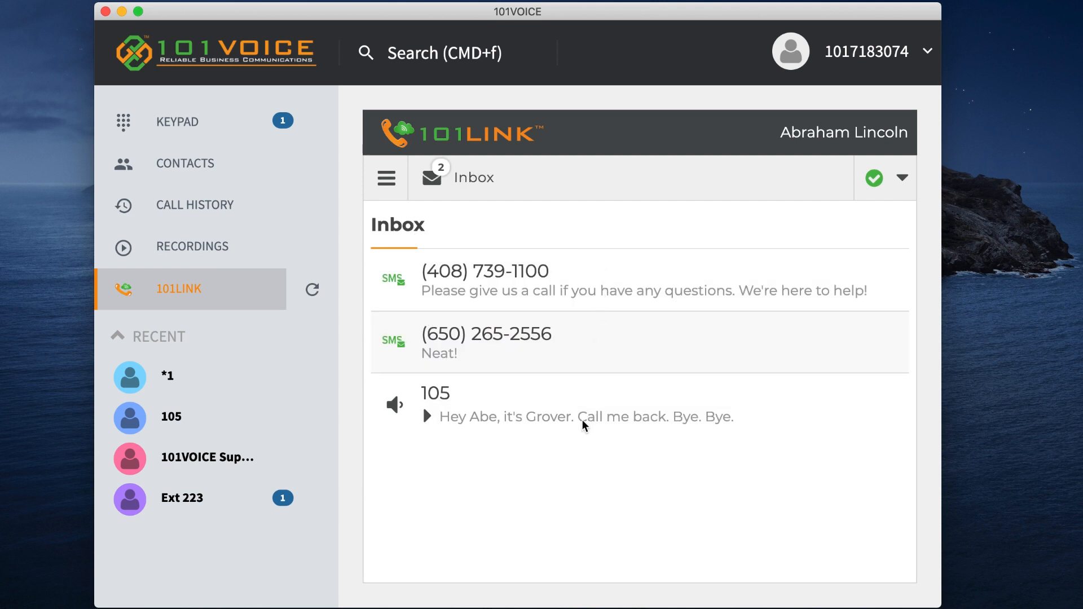
mouse_move(760, 413)
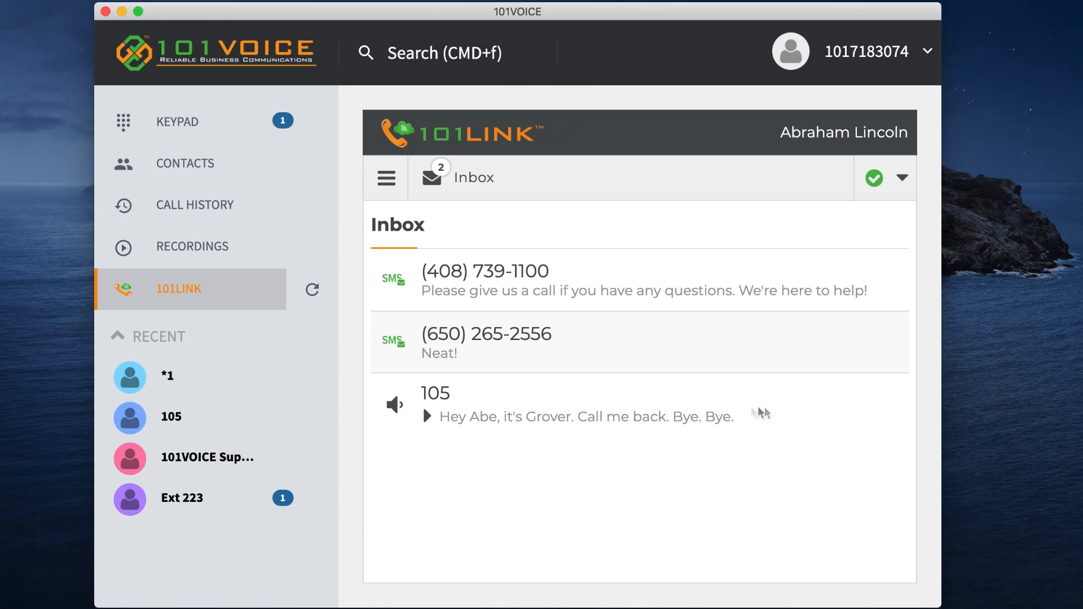